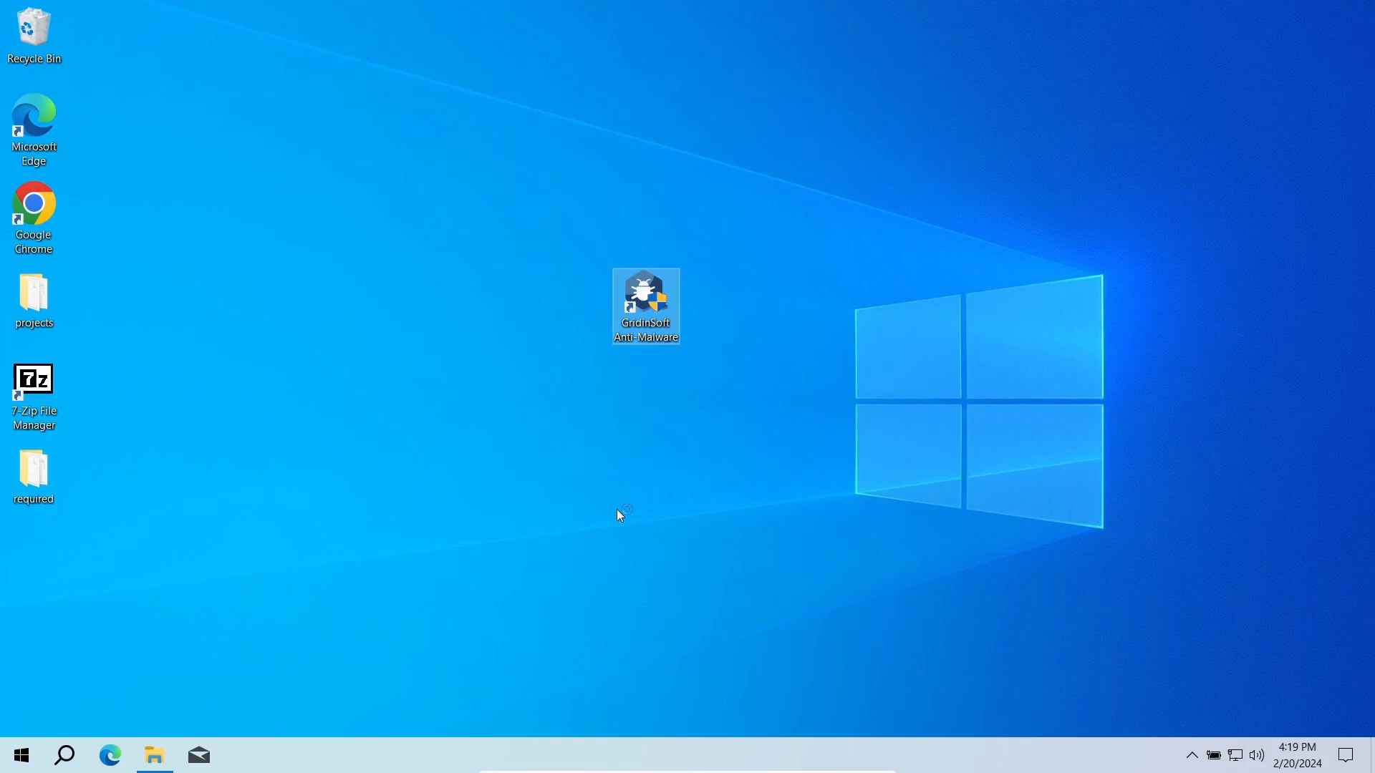
Step: Launch Gridinsoft Anti-Malware and let the Standard Scan detect Gandcrab and Amadey
double_click(646, 304)
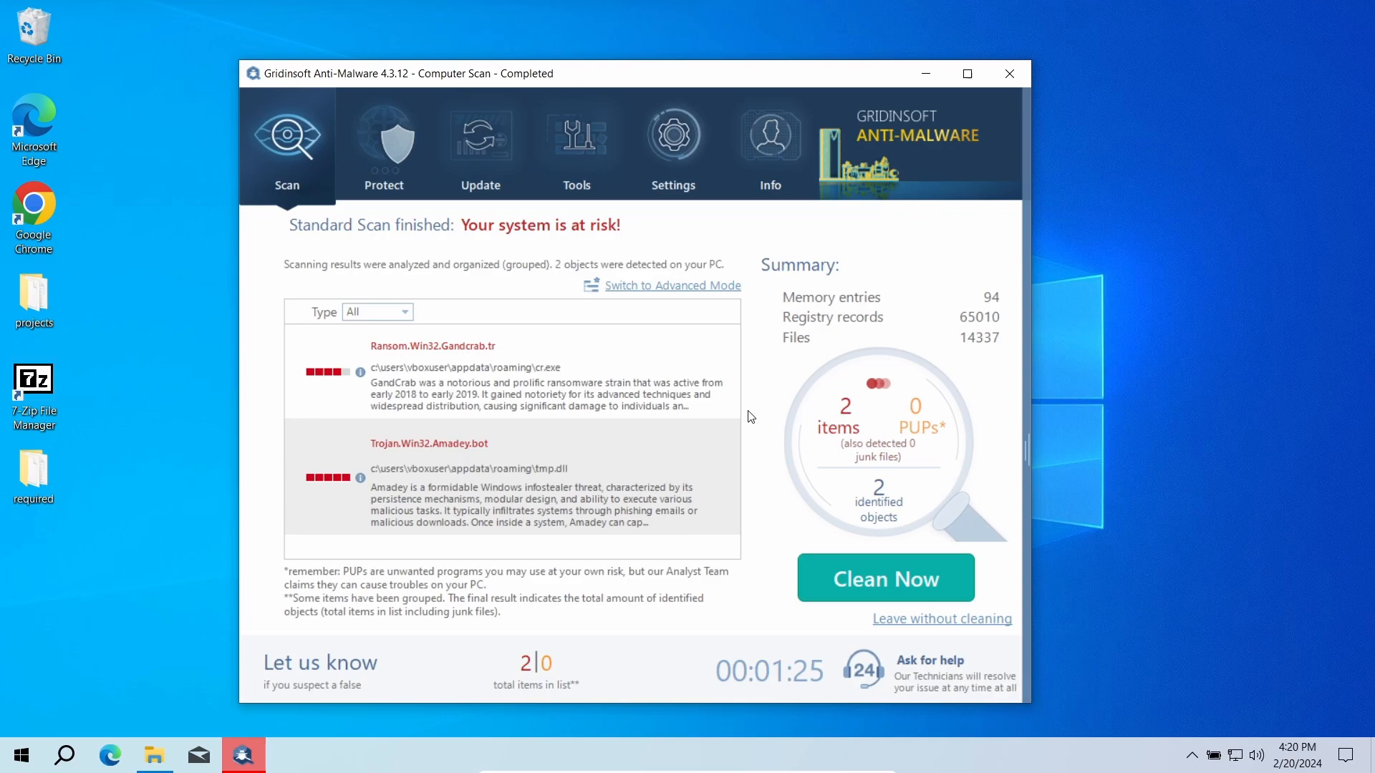
Step: Remove the Gandcrab and Amadey threats and confirm the clean result
click(884, 578)
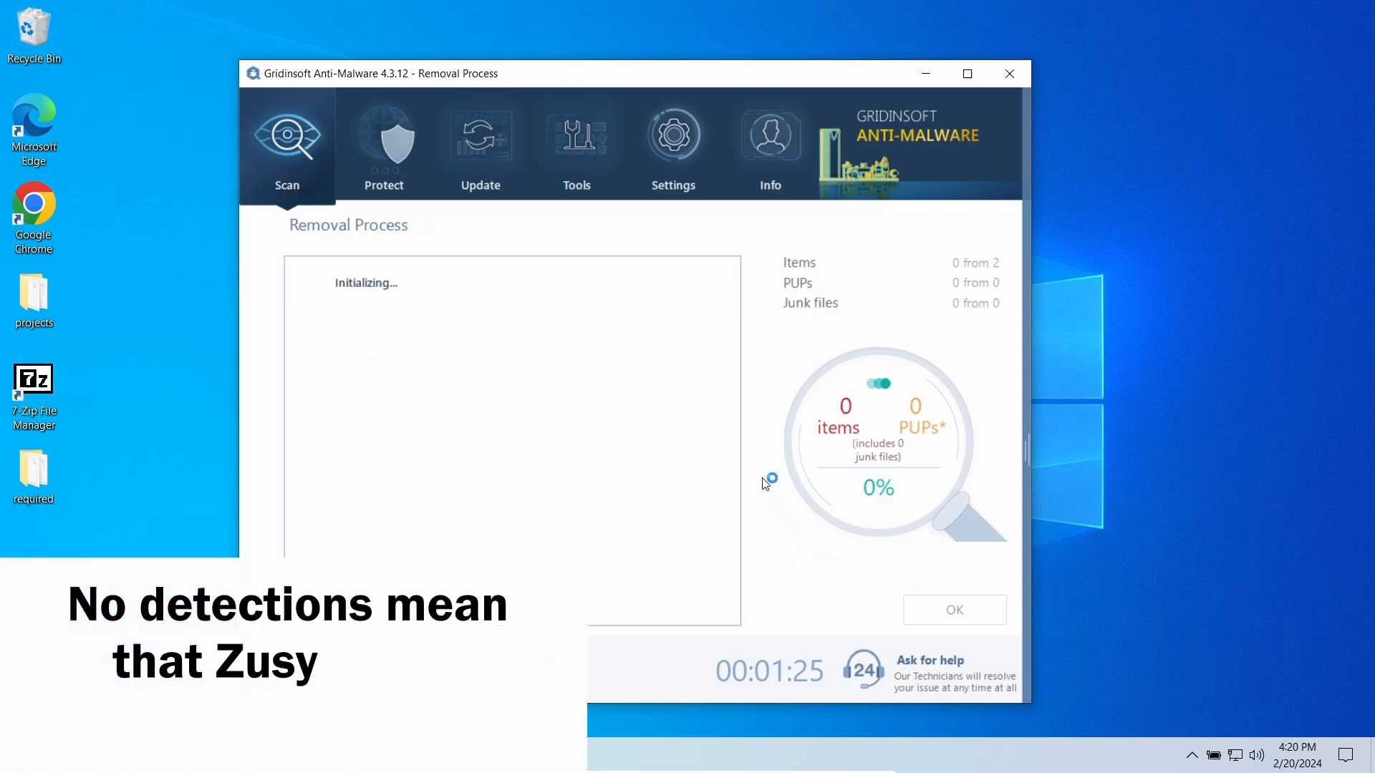
mouse_move(765, 437)
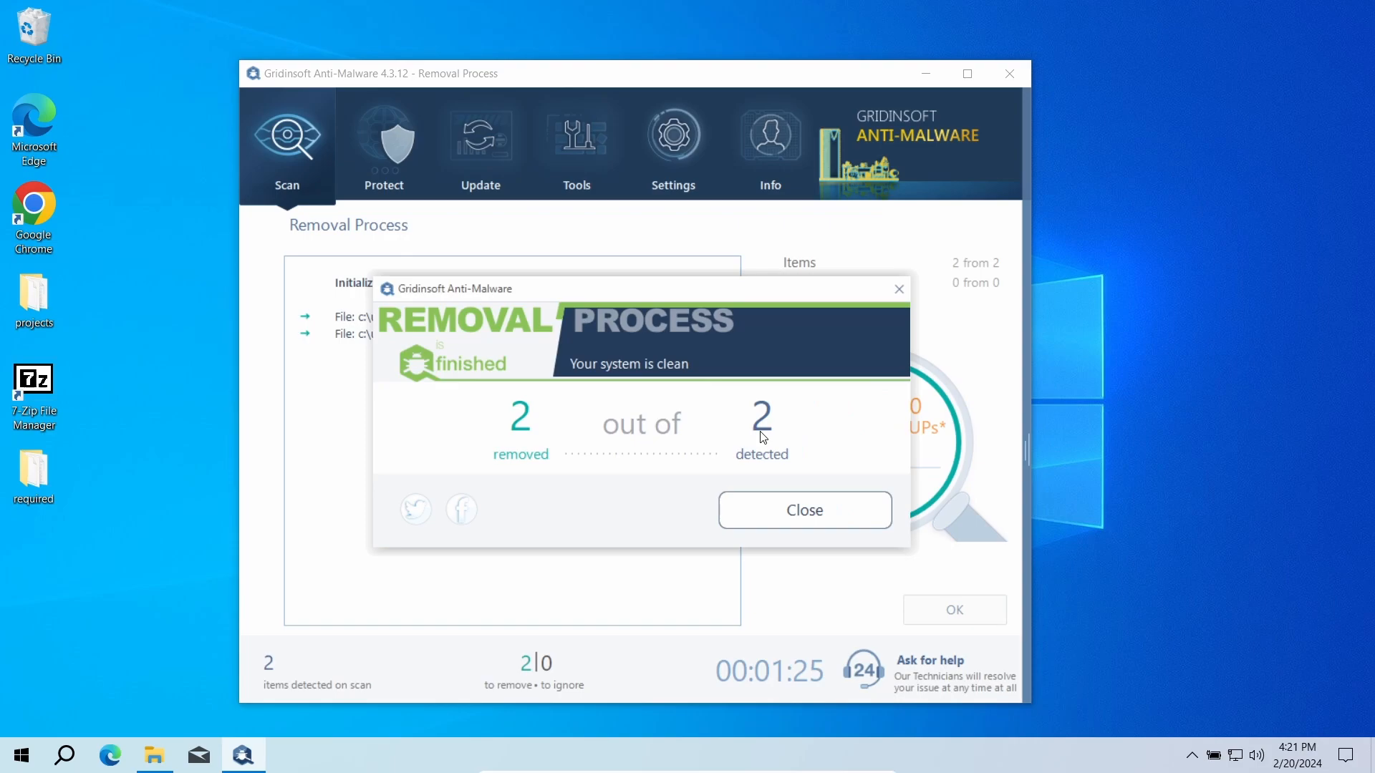
click(802, 511)
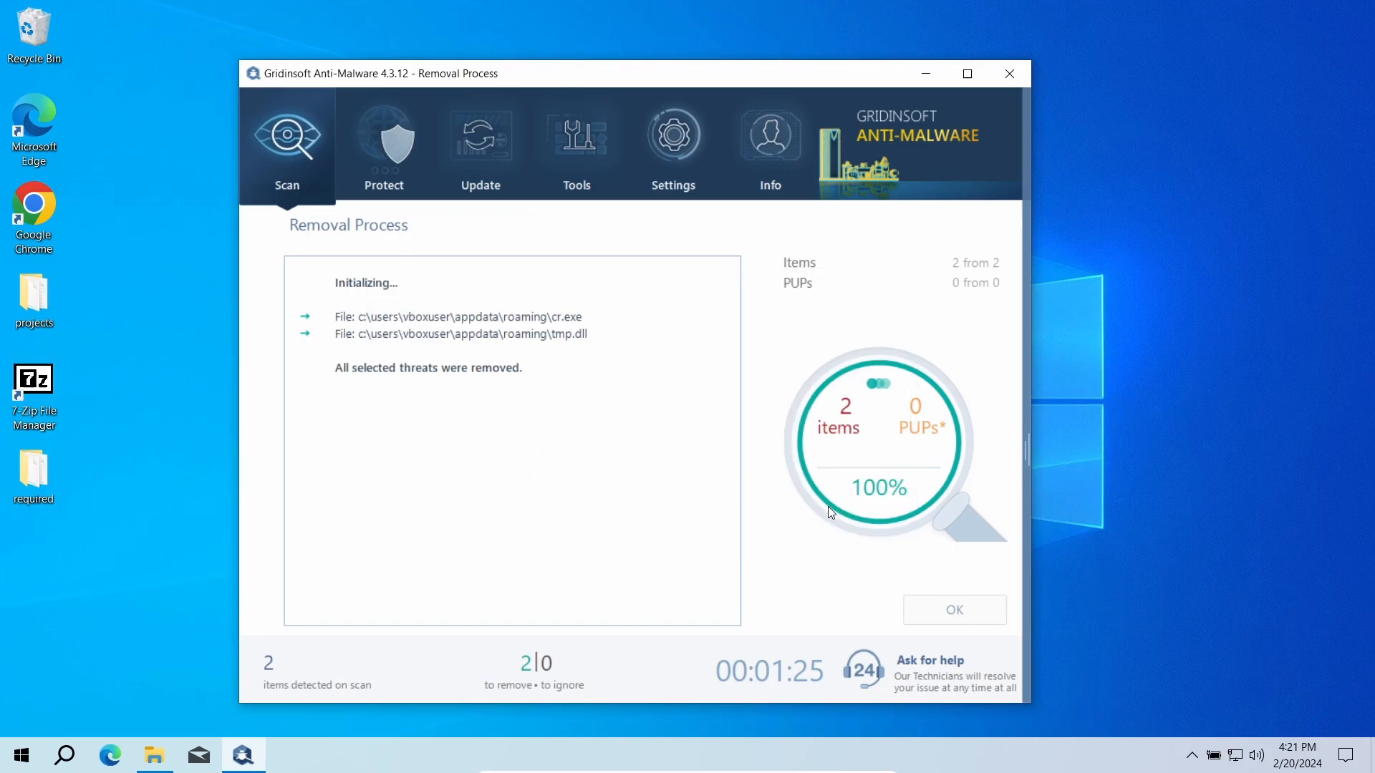
click(953, 610)
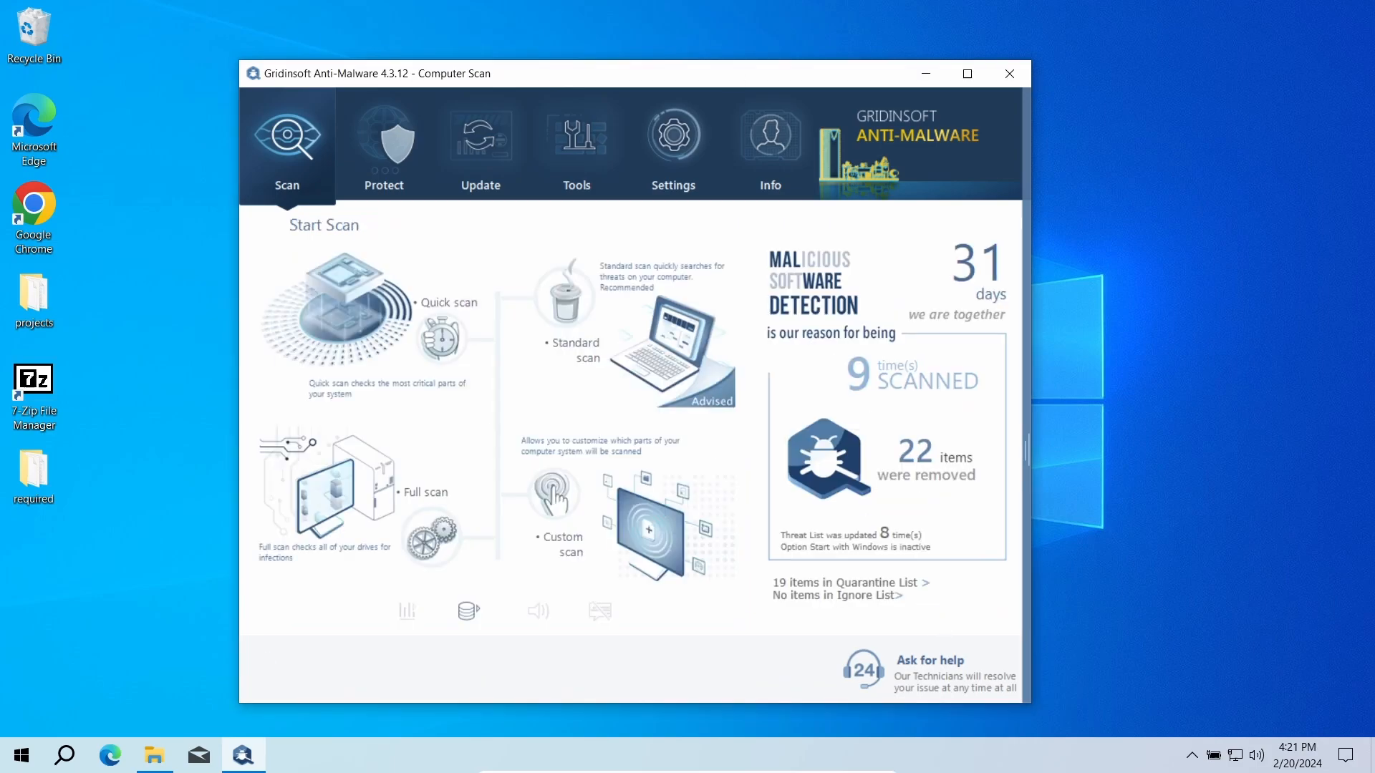